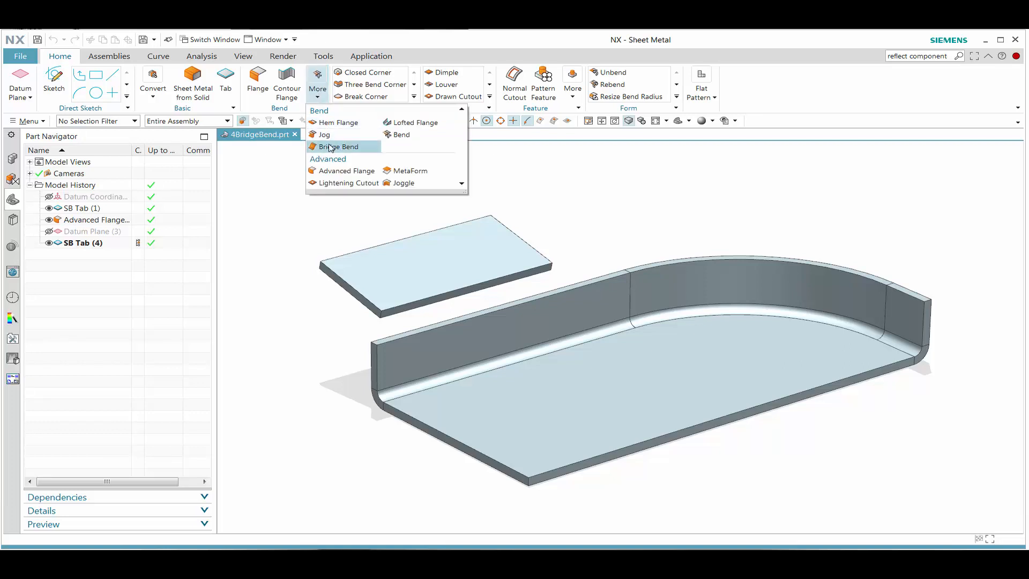
Step: Begin a Bridge Bend from the tab's long front edge to the flanged base's edge
click(339, 147)
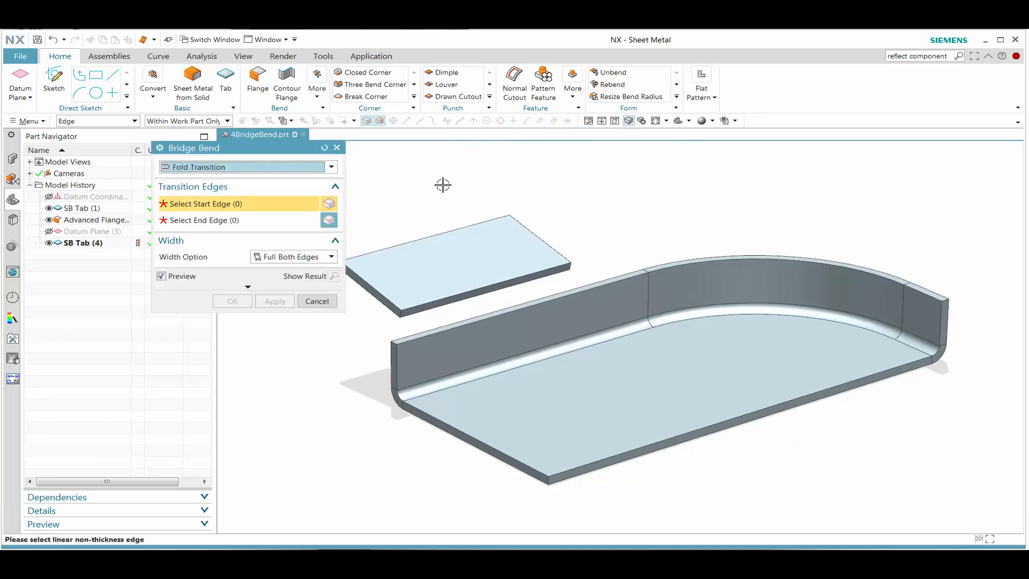
click(525, 274)
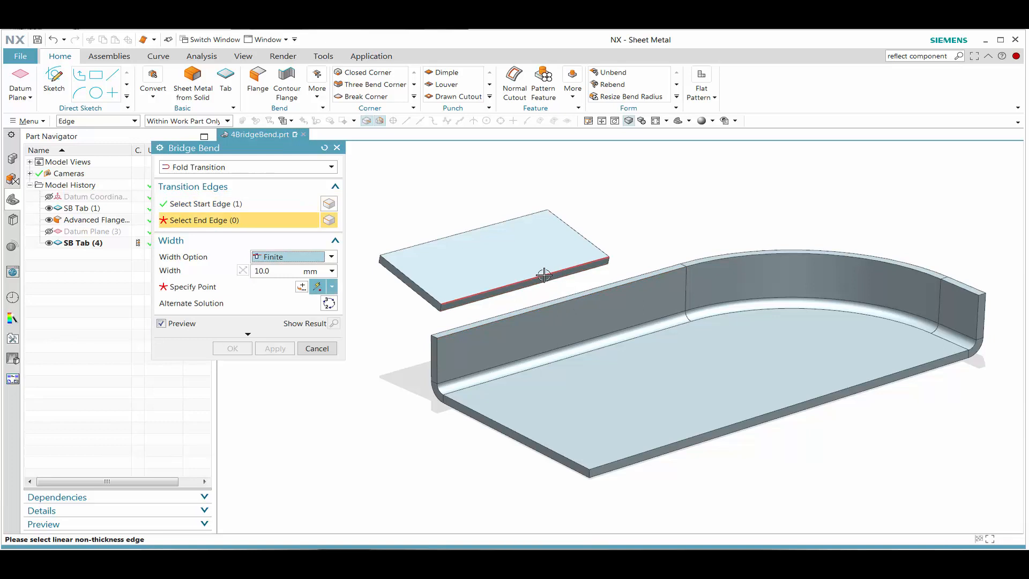
click(544, 274)
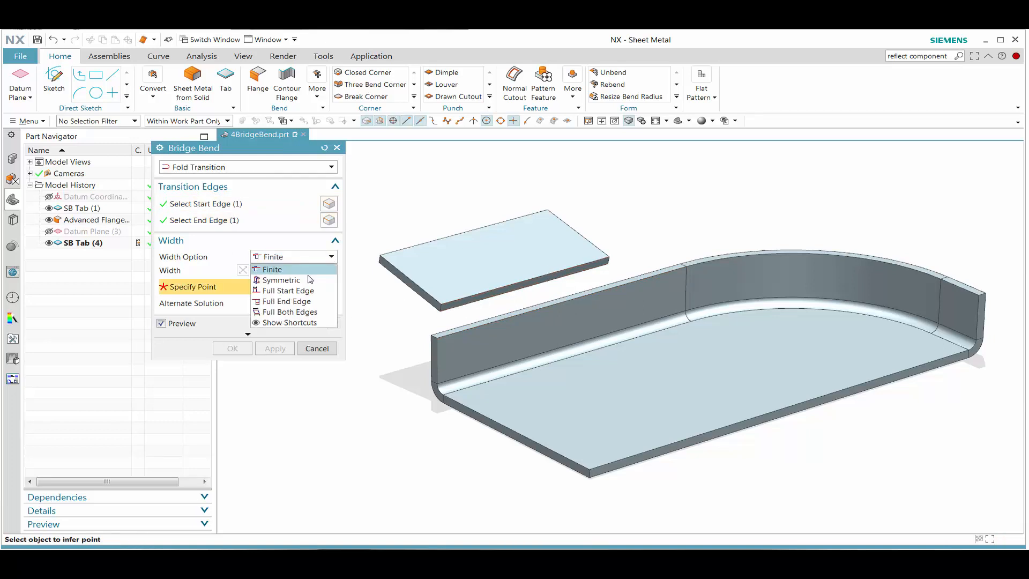
Step: Try the width options, settle on Full Both Edges without trimming, and create the bend
click(288, 290)
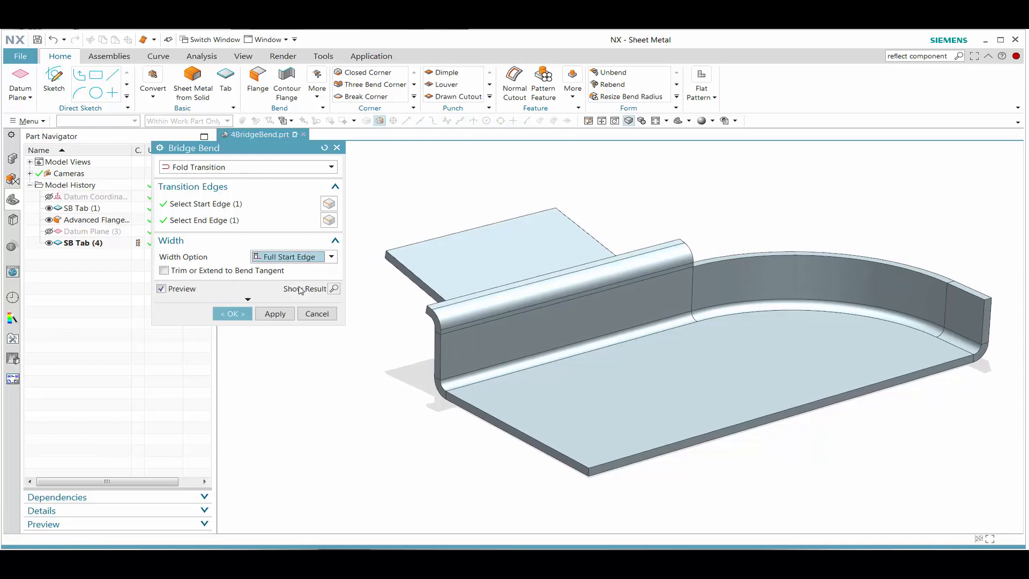
click(331, 256)
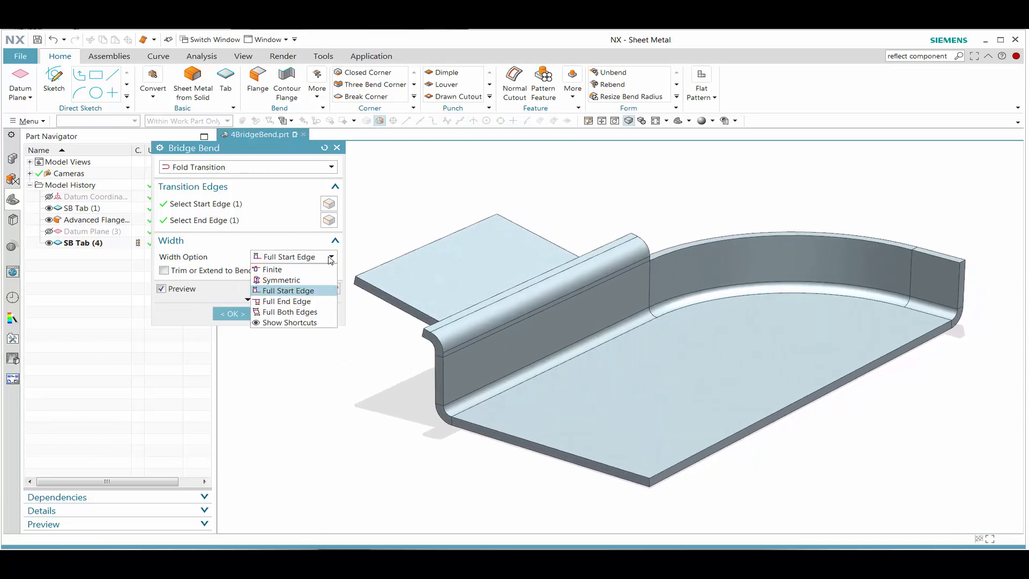
click(288, 301)
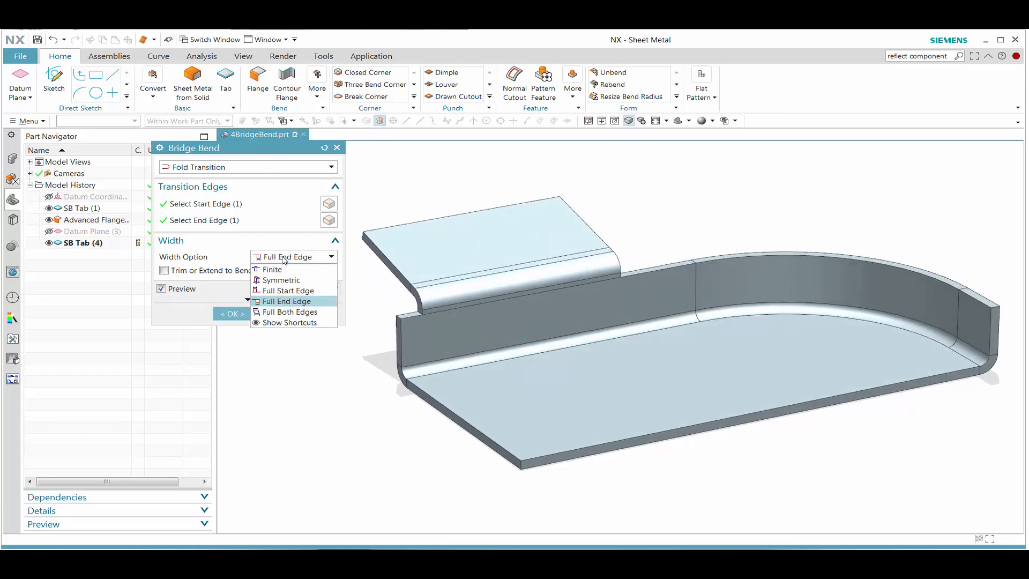
click(286, 301)
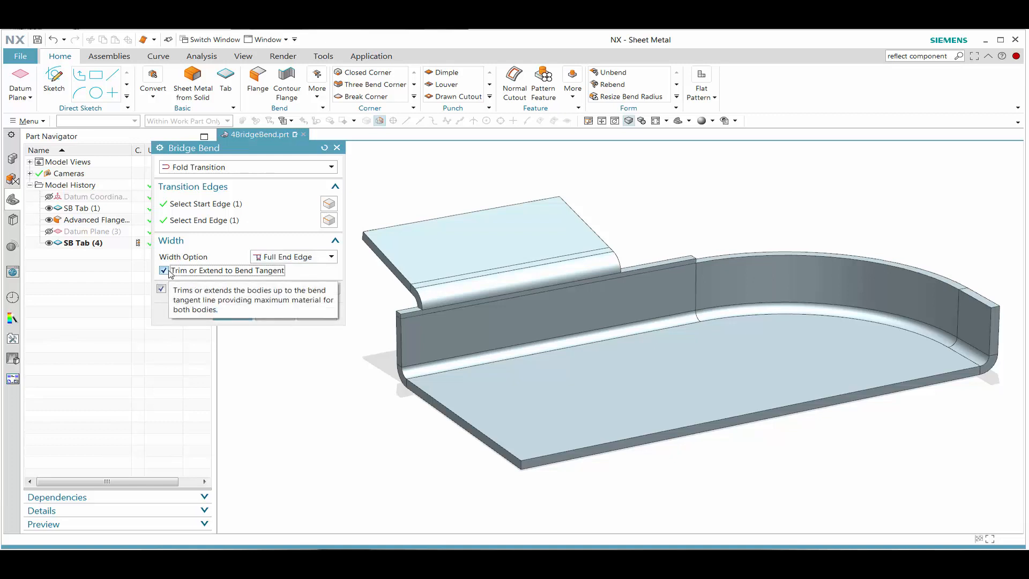
click(331, 256)
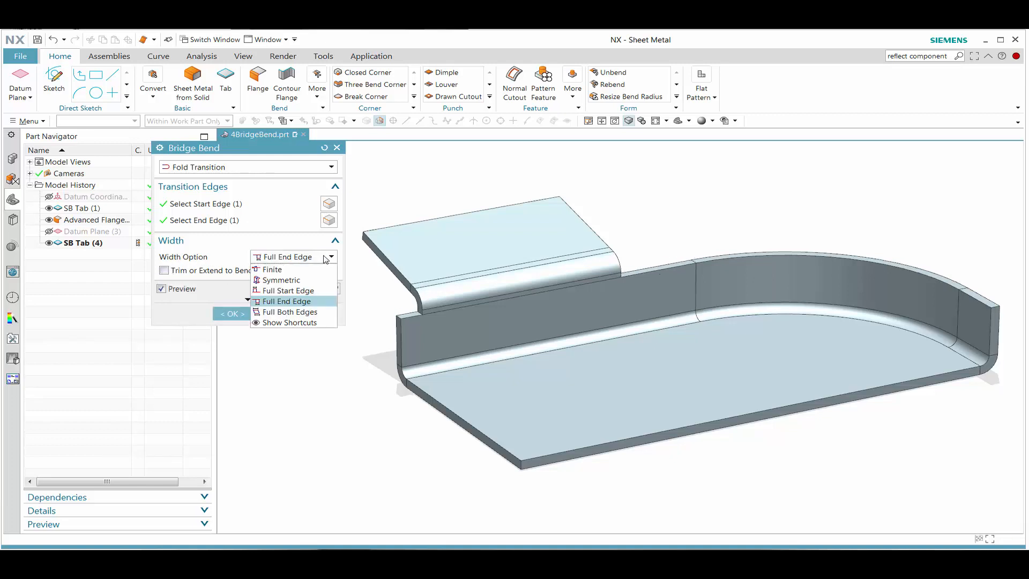
click(286, 312)
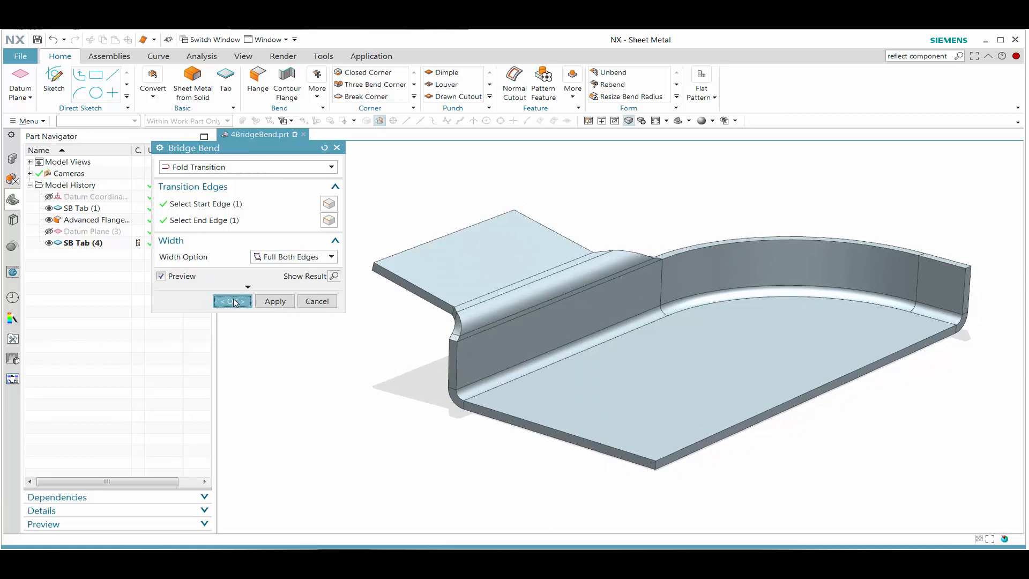
click(232, 300)
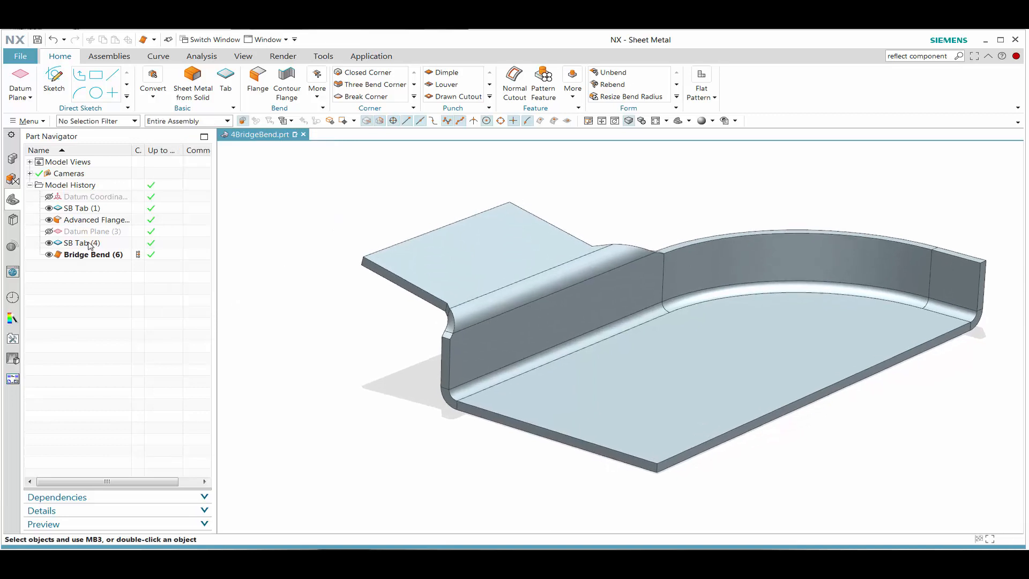
Step: Reopen SB Tab (4) from the Part Navigator via Edit Parameters
right_click(80, 243)
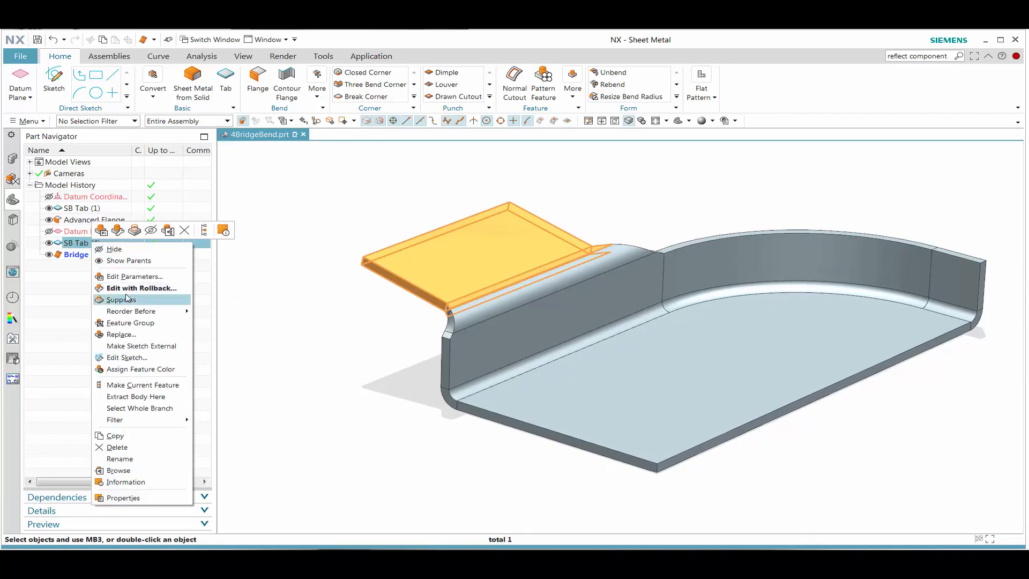
click(135, 275)
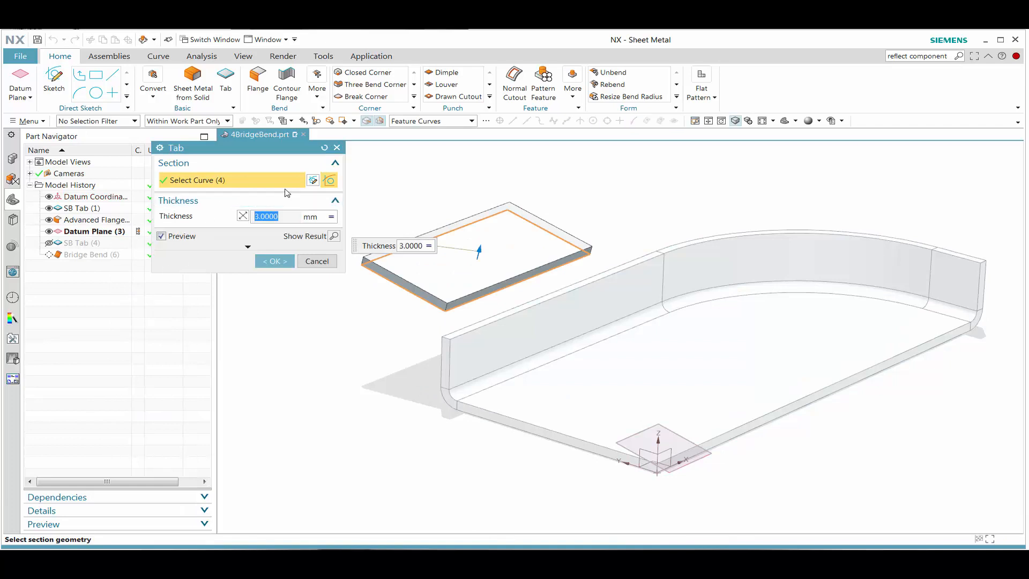
Step: Reshape the tab's section sketch, finish it, and rebuild the tab so the bend follows
click(273, 260)
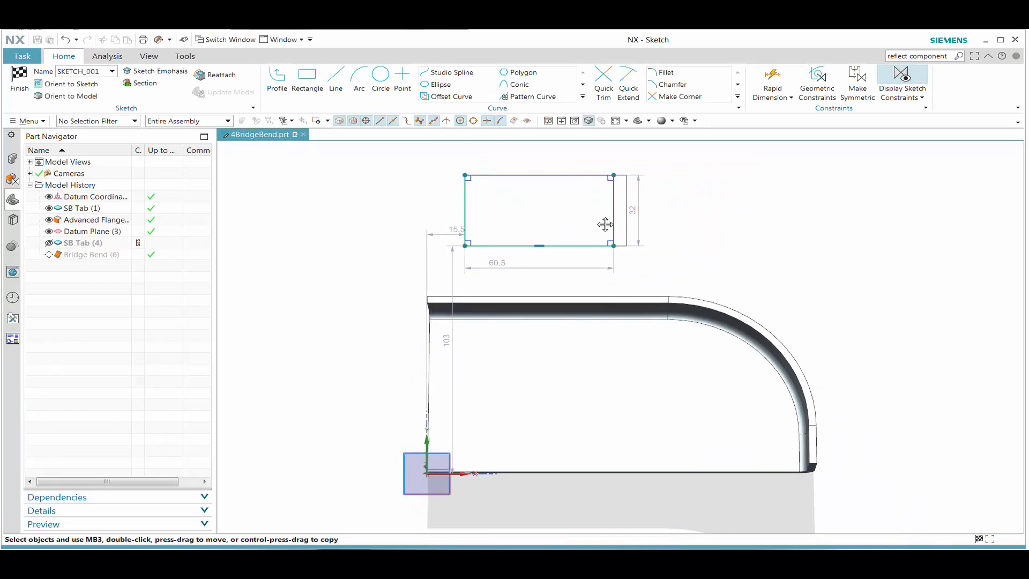
right_click(604, 224)
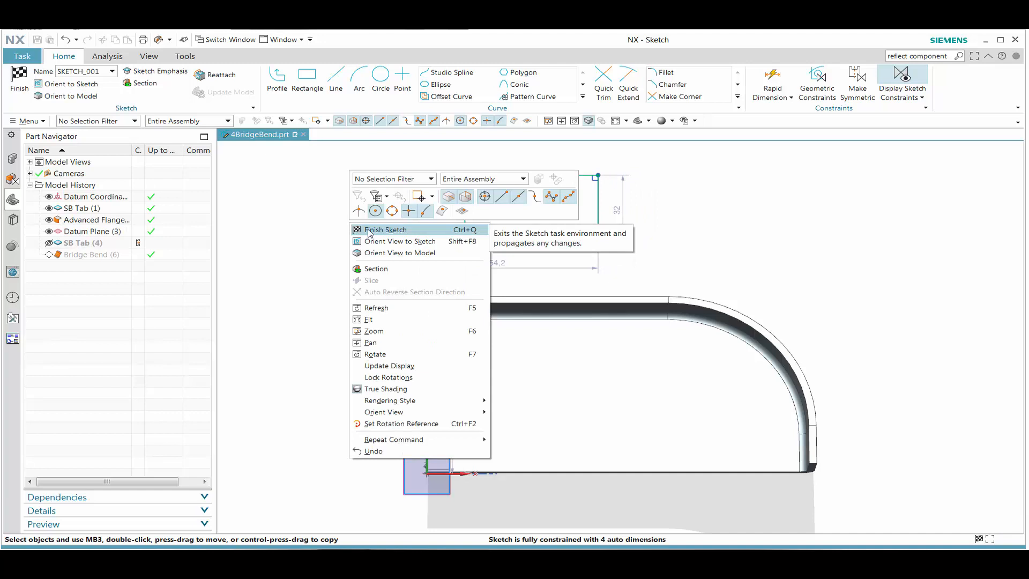
click(386, 229)
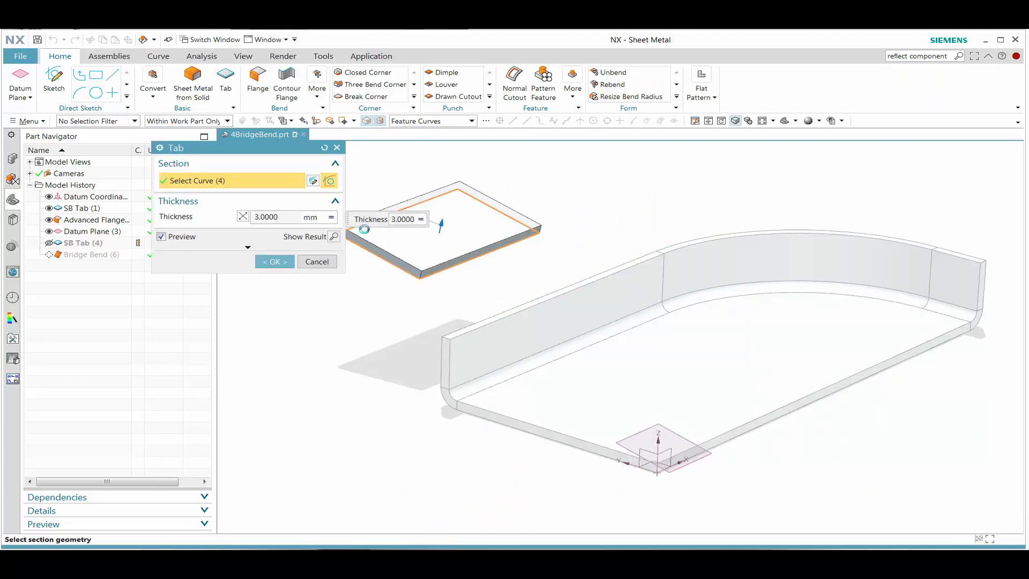
click(273, 262)
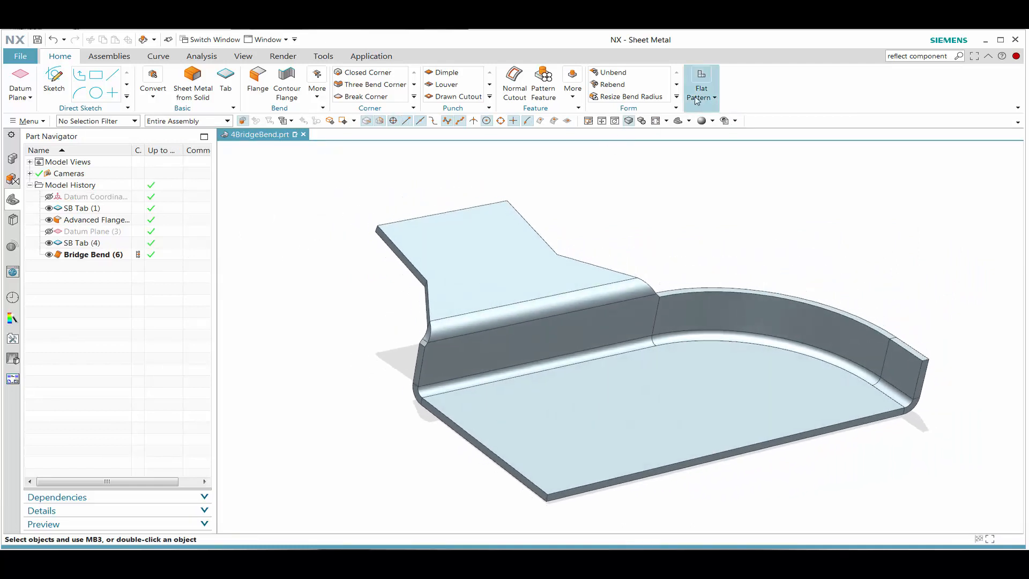
Step: Create an SB Flat Solid using the base face as the stationary face
click(701, 86)
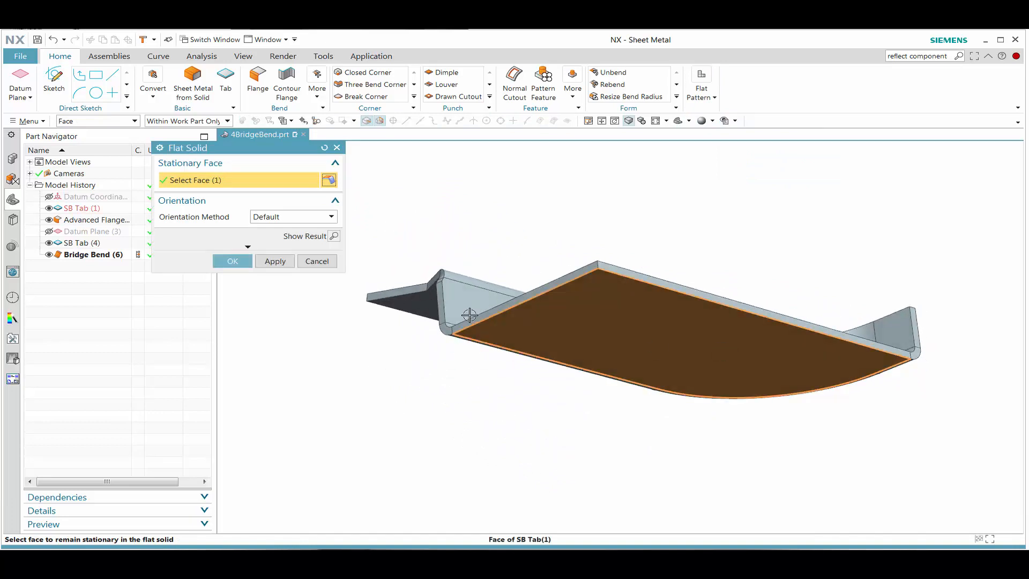
click(231, 260)
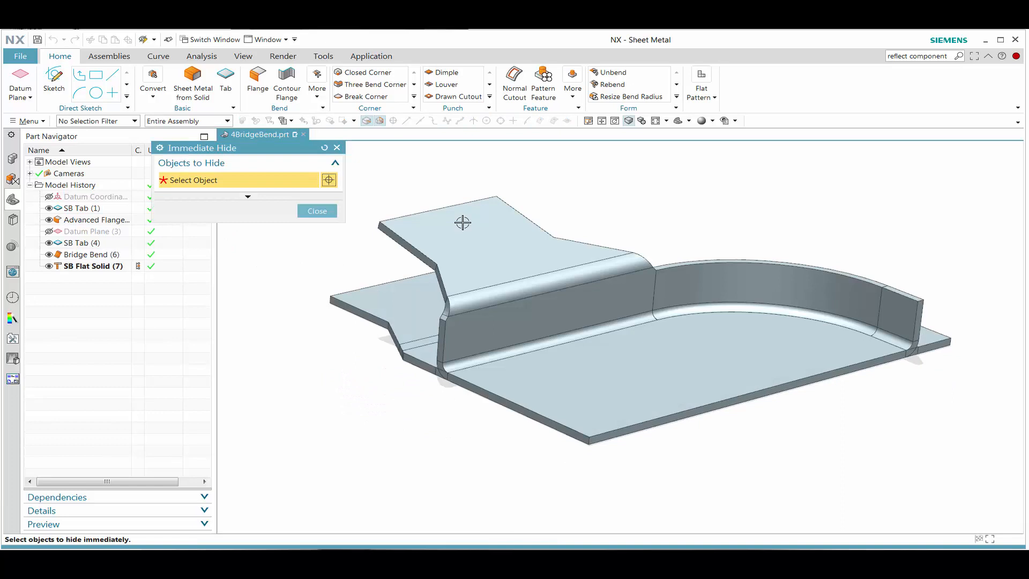
Step: Immediately hide the formed body, leaving only the flat solid visible
click(463, 223)
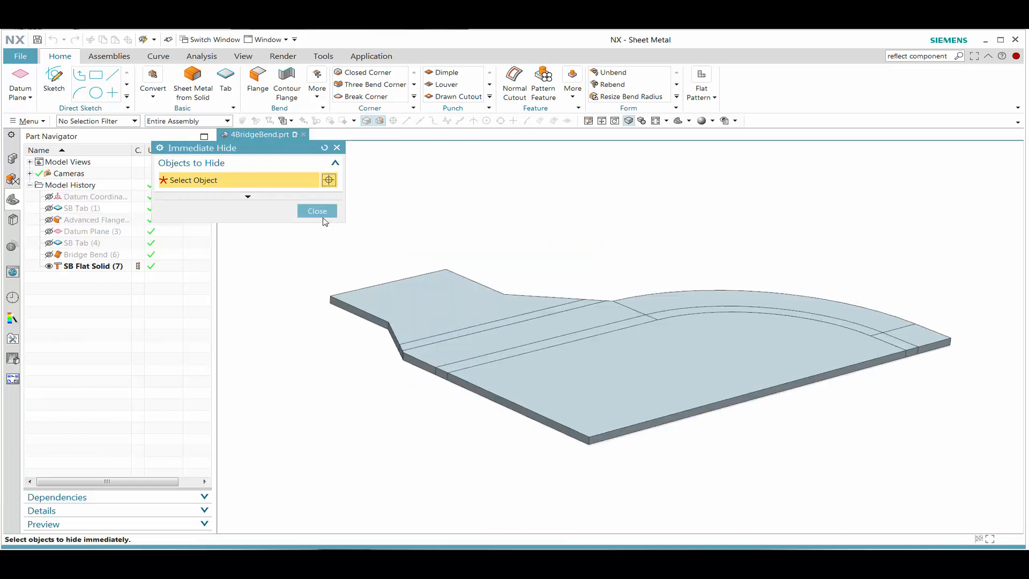
click(317, 211)
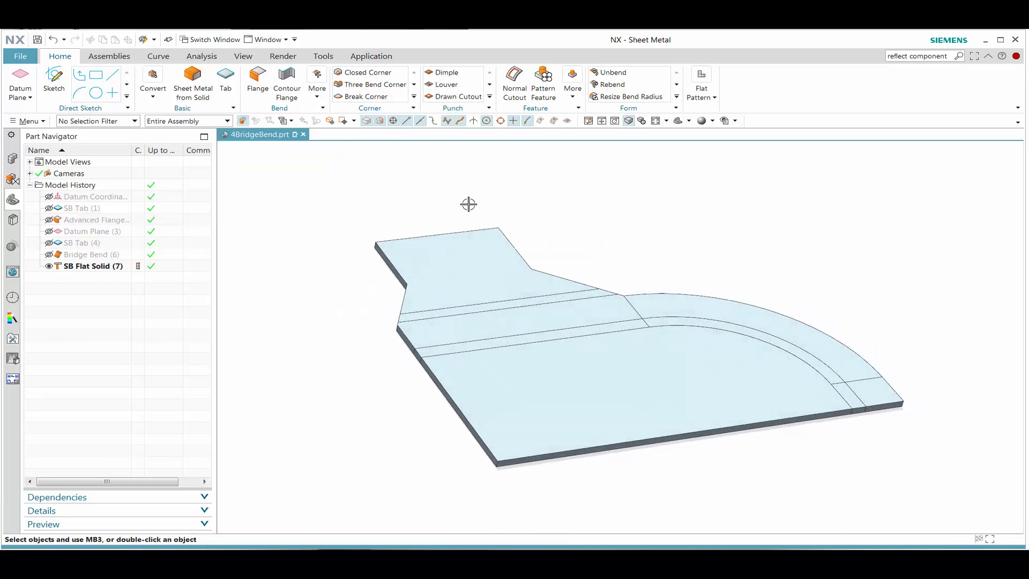